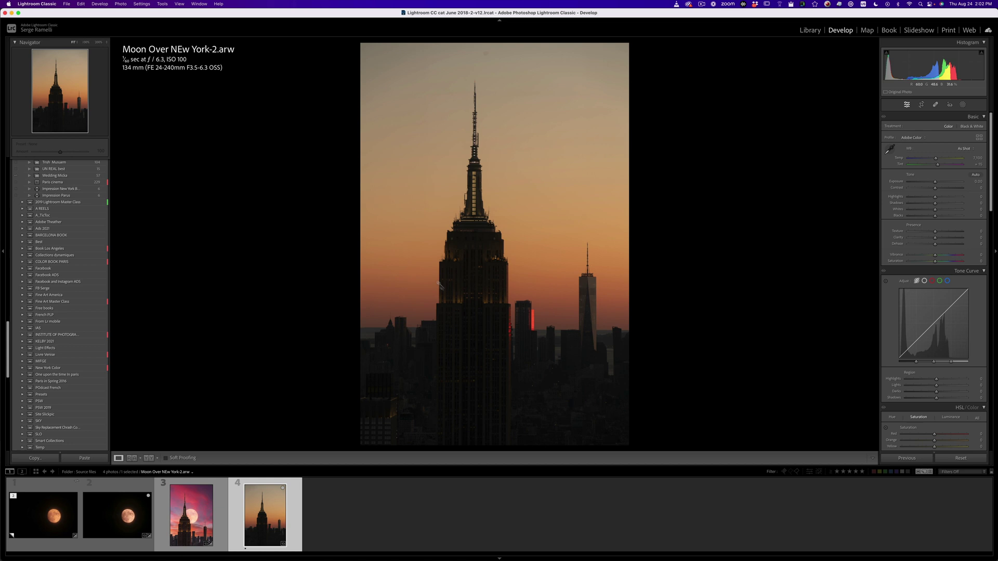
# Step: Return to the skyline photo, lift its Shadows and pull down the sky Highlights
pyautogui.click(921, 105)
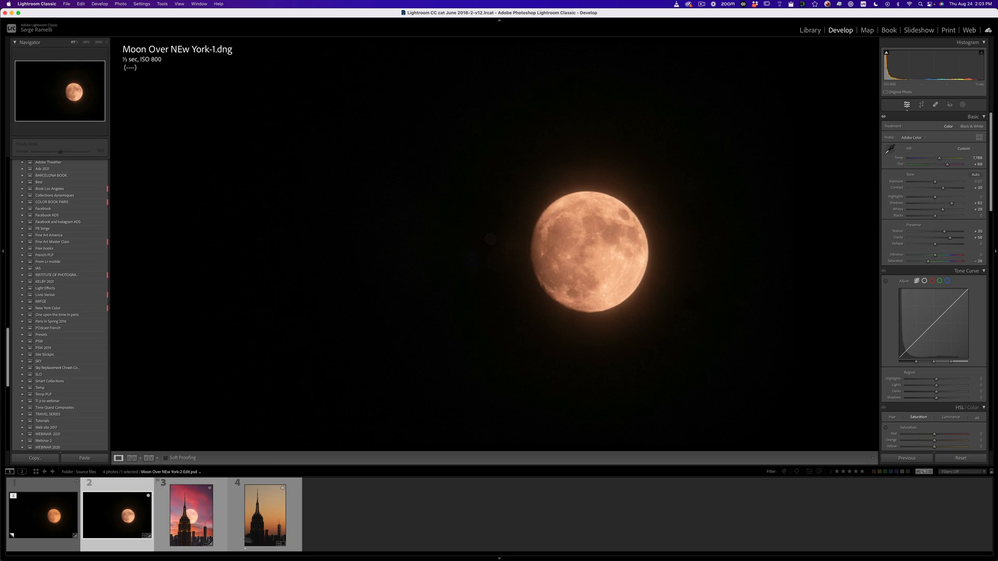
pyautogui.click(264, 522)
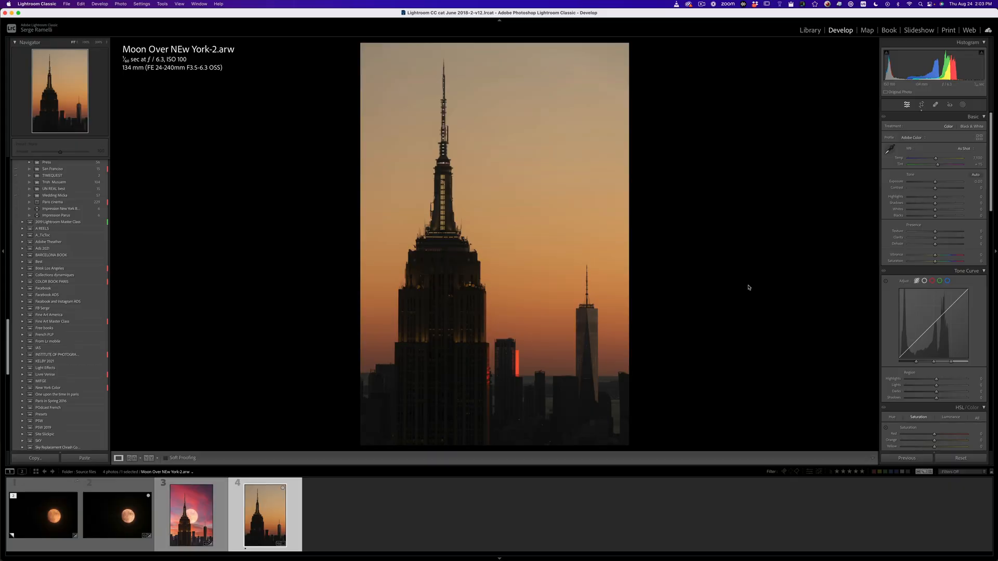
pyautogui.moveTo(819, 203)
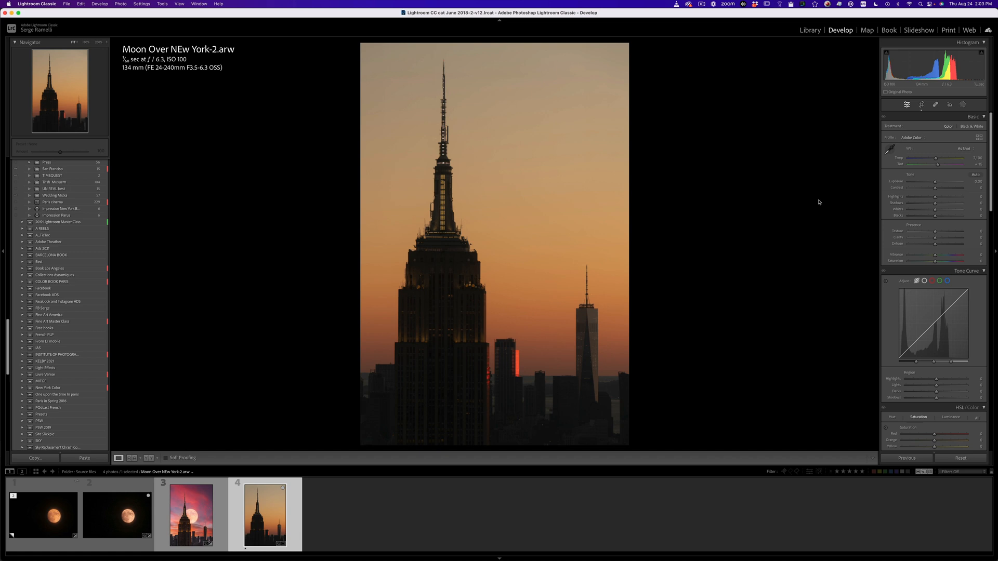
pyautogui.moveTo(952, 203)
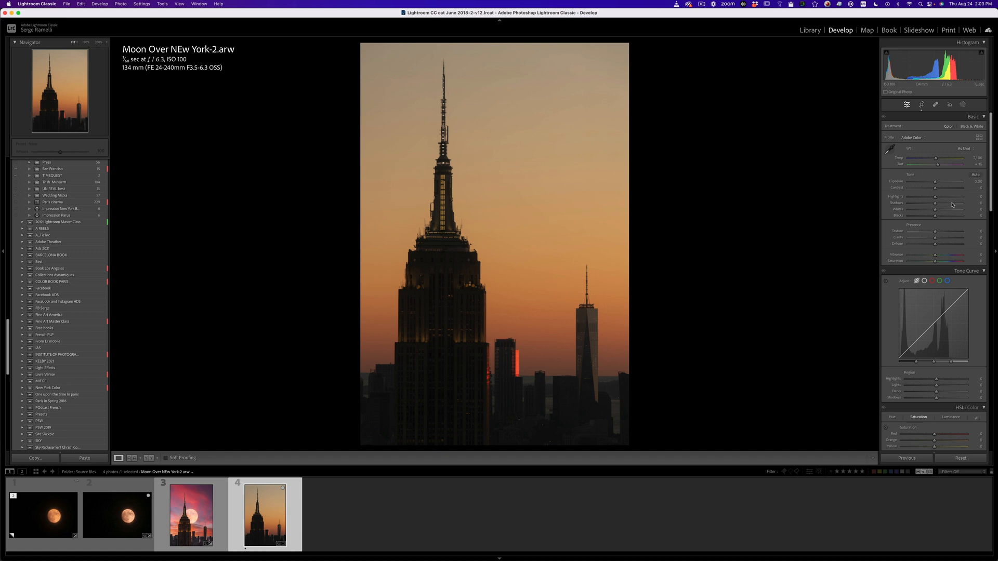
pyautogui.moveTo(936, 209); pyautogui.dragTo(948, 209)
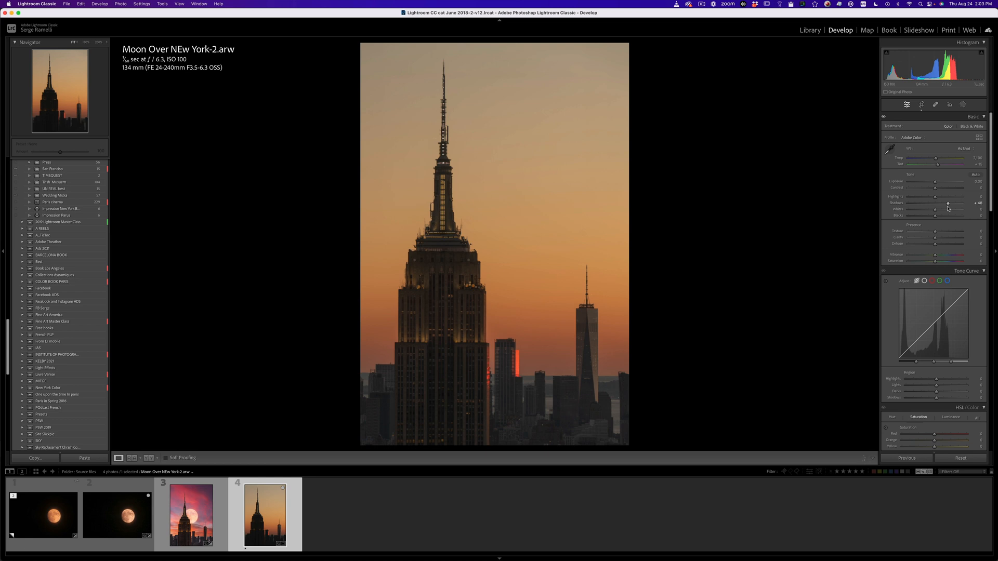
pyautogui.moveTo(947, 202); pyautogui.dragTo(953, 203)
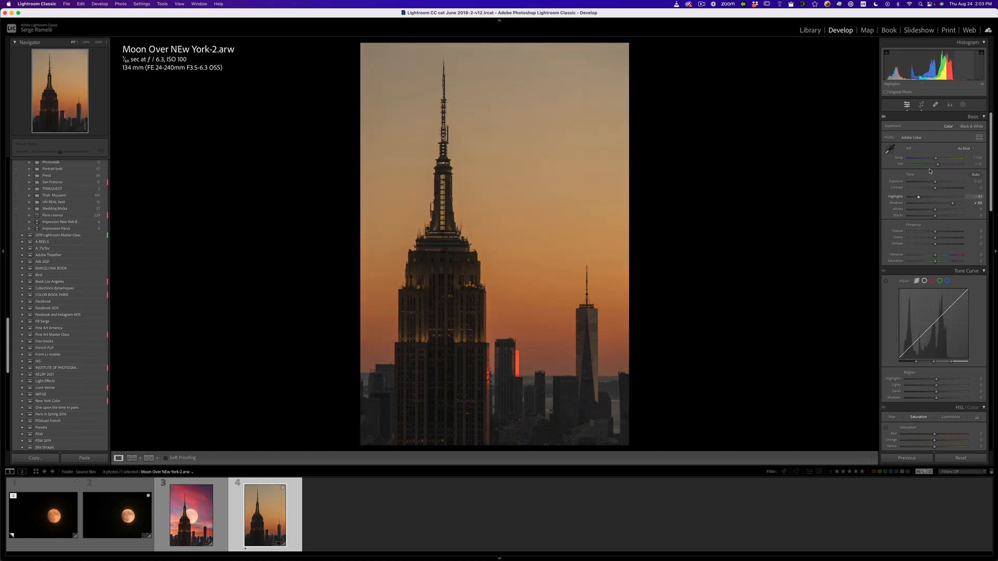
# Step: Cool the Temp toward blue, shift Tint toward magenta and fine-tune Exposure
pyautogui.moveTo(935, 158); pyautogui.dragTo(920, 158)
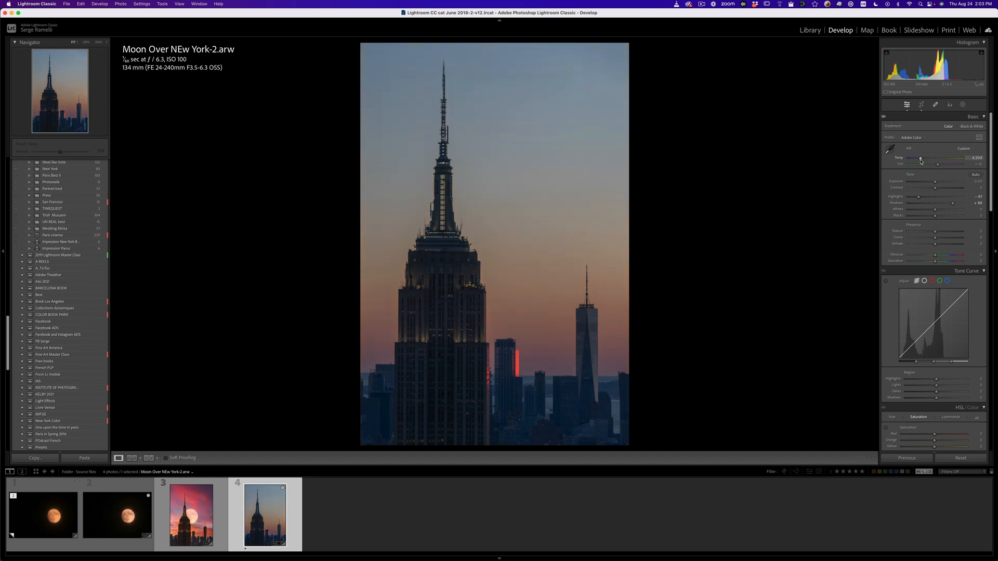
pyautogui.moveTo(920, 158); pyautogui.dragTo(916, 158)
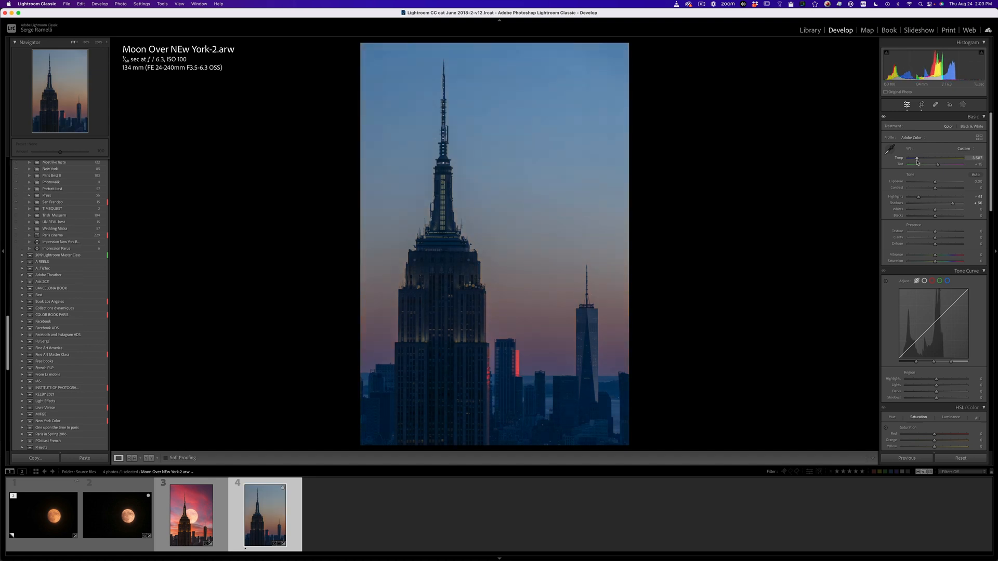
pyautogui.moveTo(920, 158); pyautogui.dragTo(920, 158)
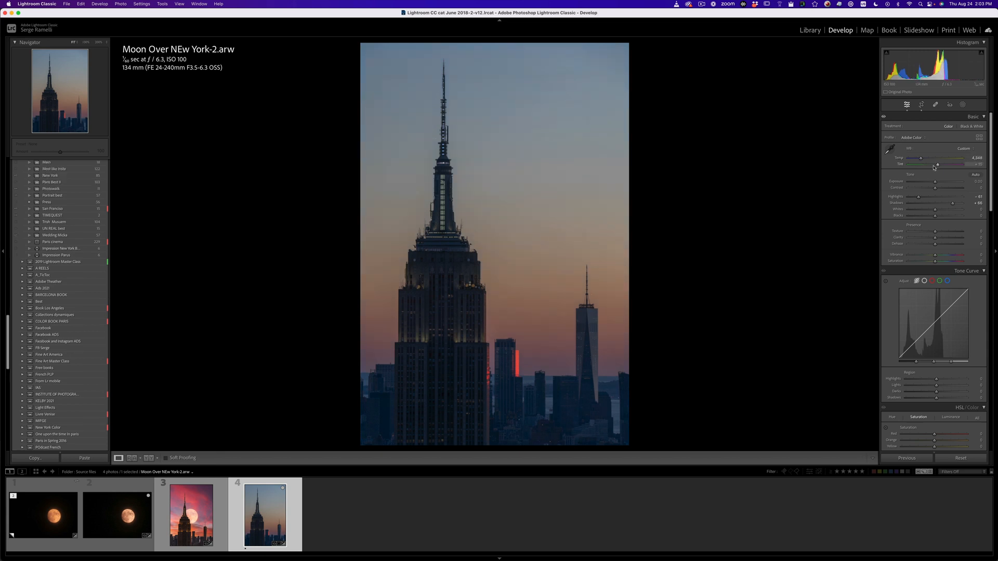
pyautogui.moveTo(933, 163); pyautogui.dragTo(941, 163)
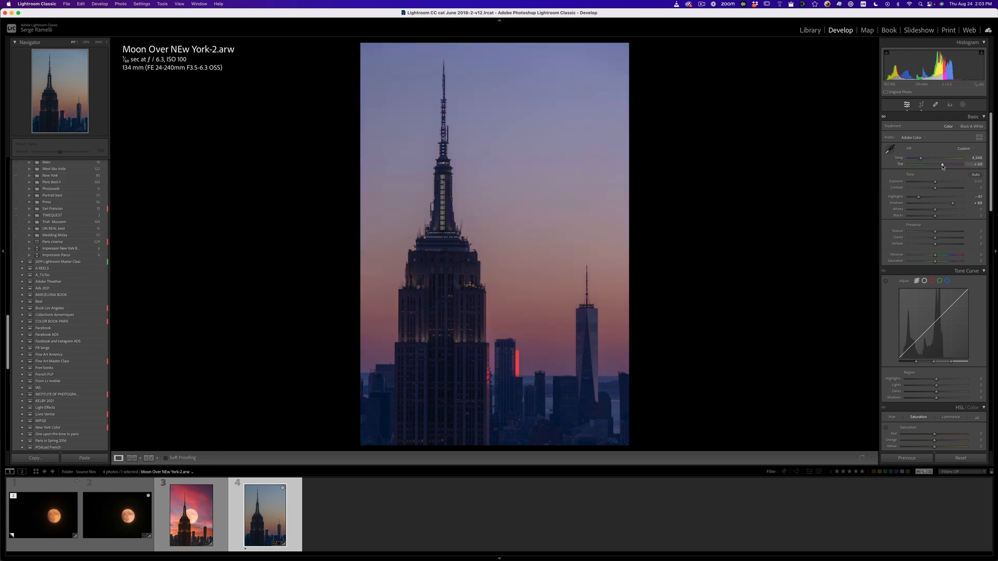
pyautogui.moveTo(919, 157); pyautogui.dragTo(923, 157)
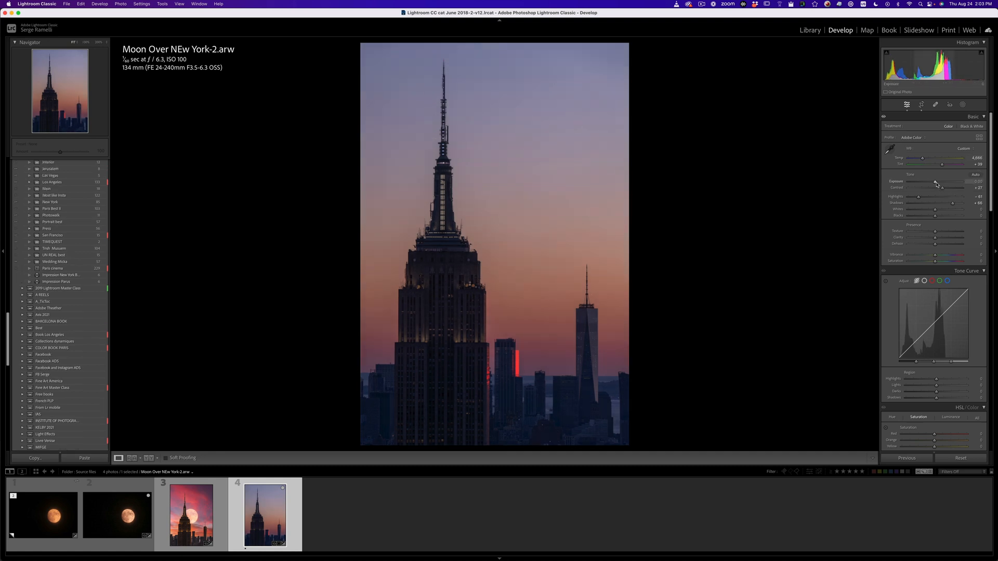
pyautogui.moveTo(933, 181); pyautogui.dragTo(936, 181)
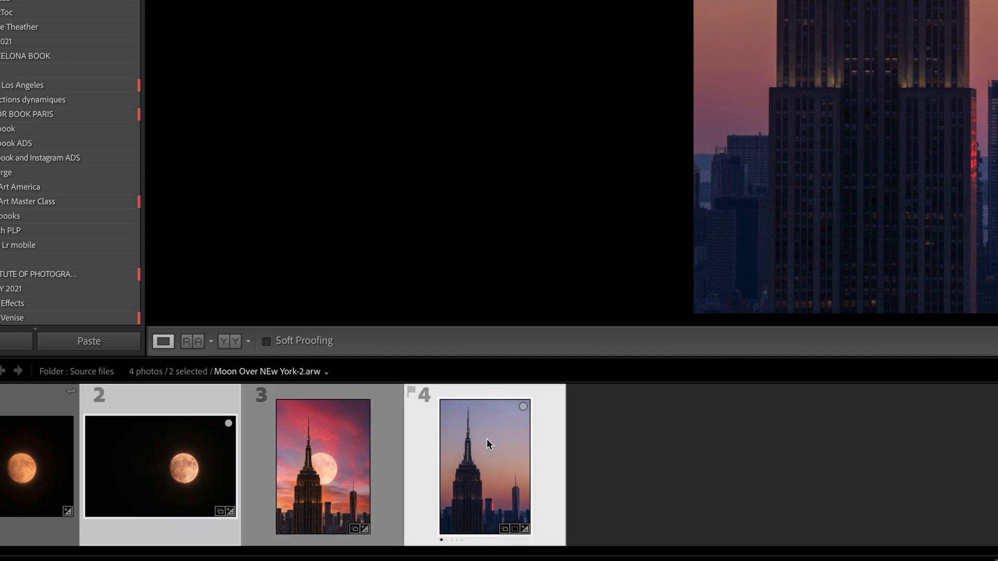
# Step: Send both selected photos to Photoshop via Edit In > Open as Layers
pyautogui.rightClick(489, 442)
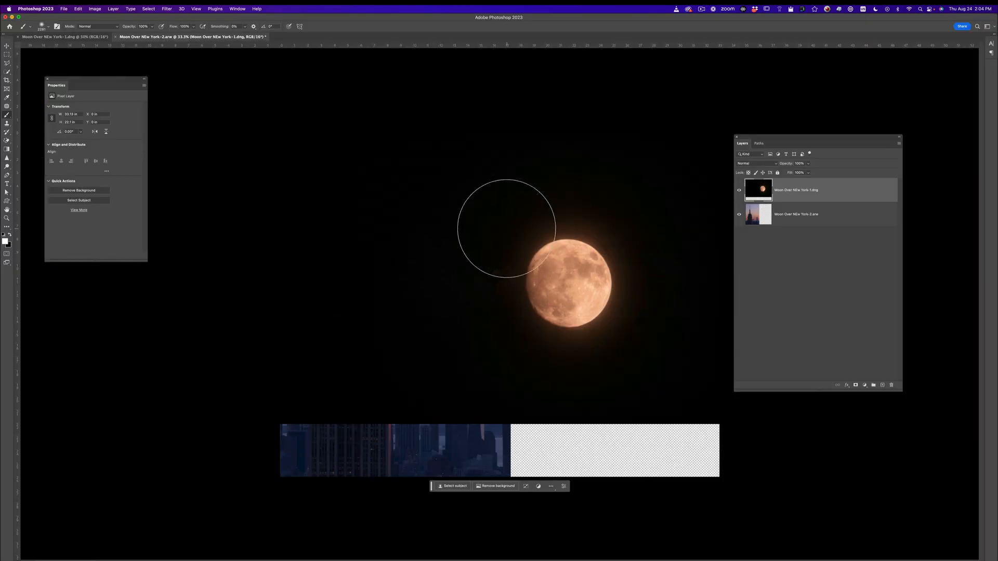
# Step: Select the moon layer in the Layers panel to set it to Screen blending
pyautogui.click(738, 189)
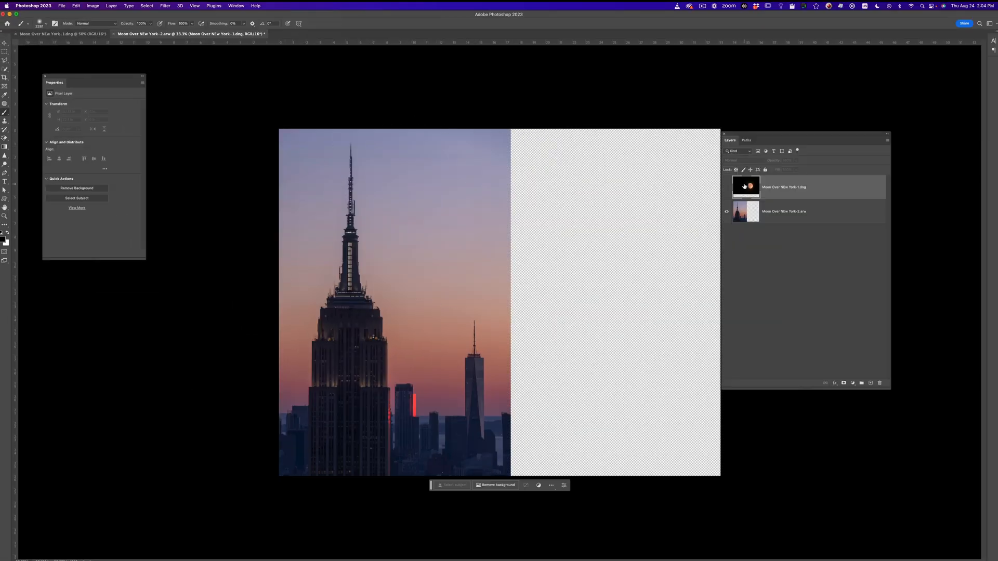
pyautogui.moveTo(745, 186)
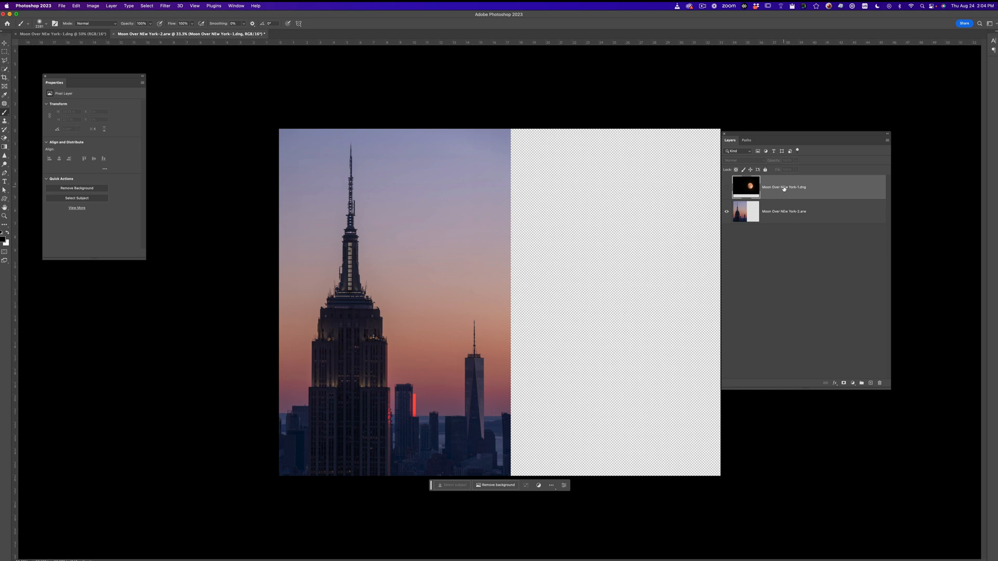
pyautogui.moveTo(782, 187)
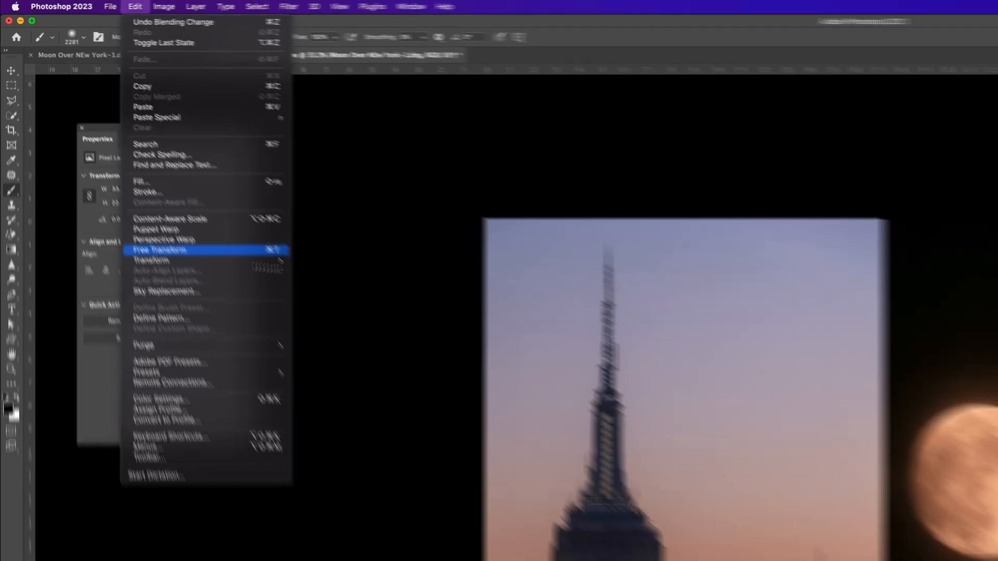
# Step: Free Transform the moon next to the Empire State spire, then hide it to compare
pyautogui.click(161, 251)
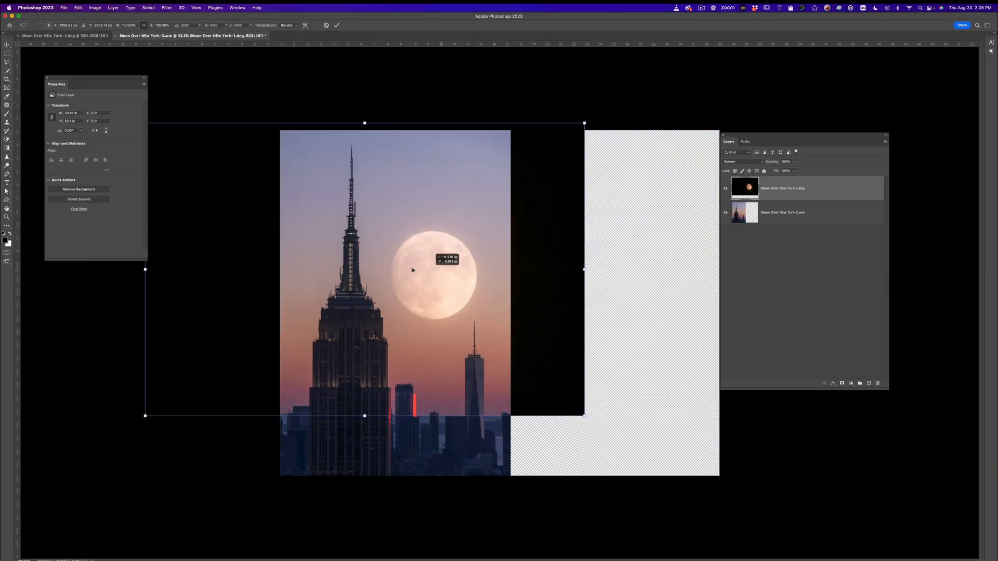
pyautogui.moveTo(411, 269); pyautogui.dragTo(403, 285)
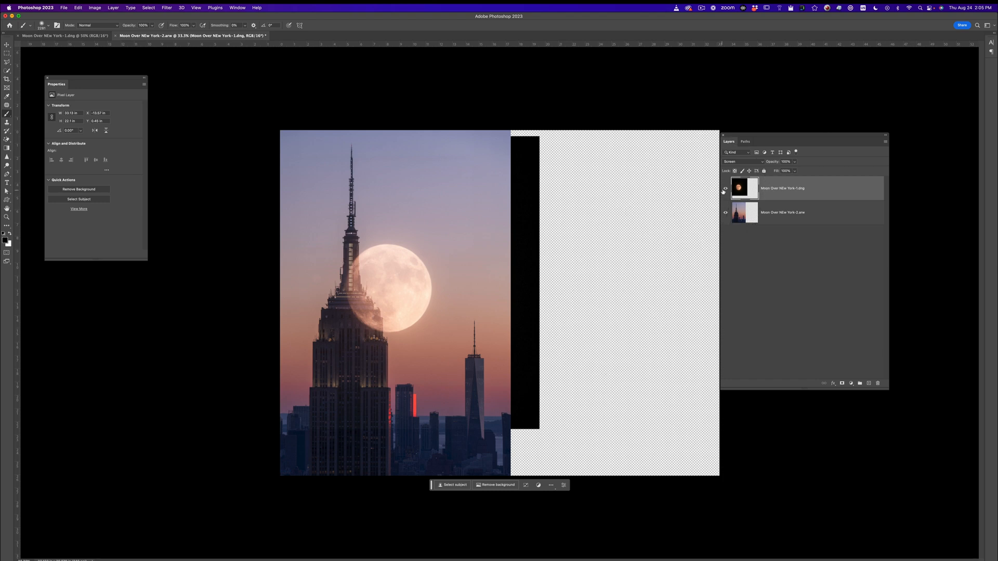
pyautogui.click(725, 188)
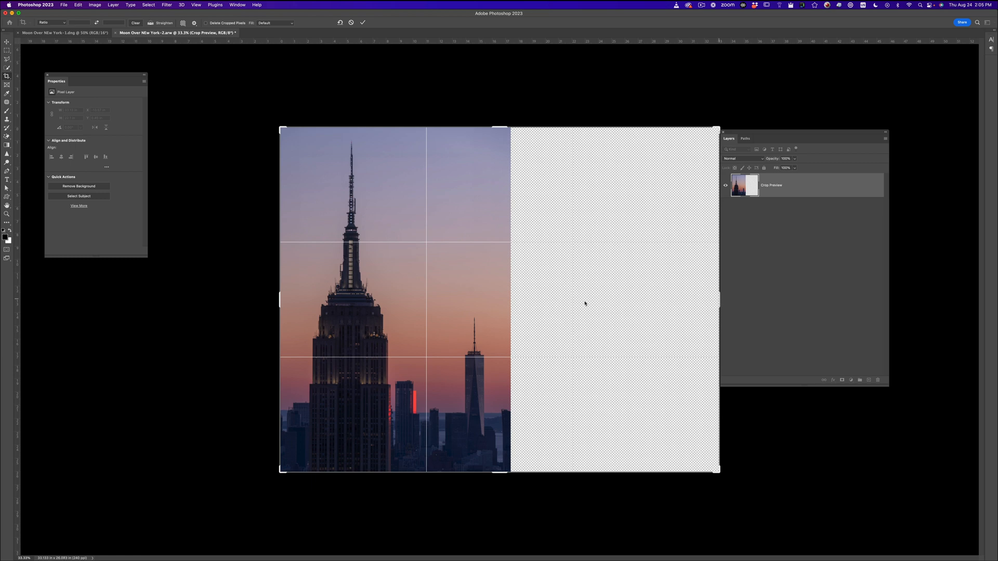
# Step: Crop the empty transparent area off the canvas and make the building layer active
pyautogui.moveTo(728, 138); pyautogui.dragTo(633, 139)
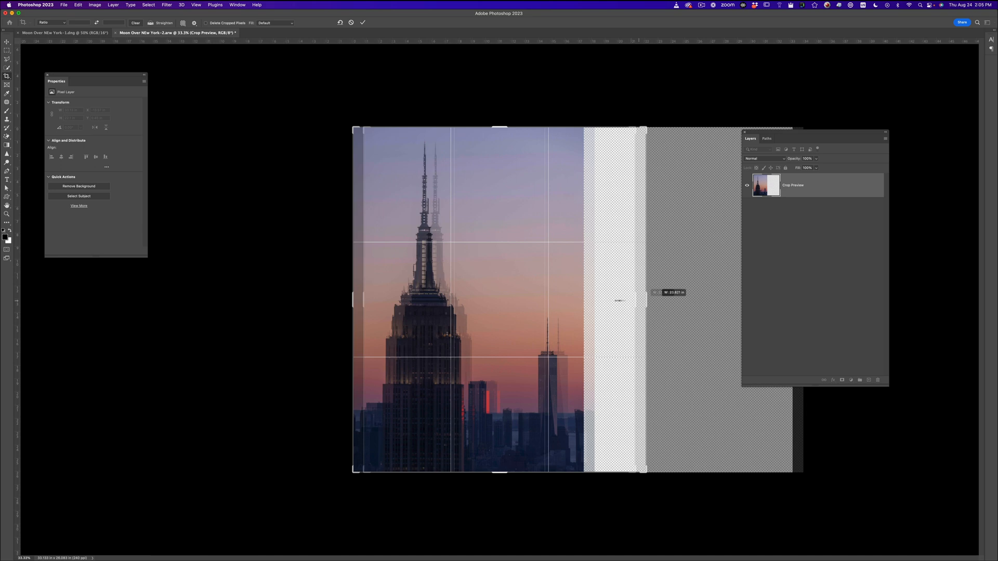
pyautogui.moveTo(646, 300); pyautogui.dragTo(614, 302)
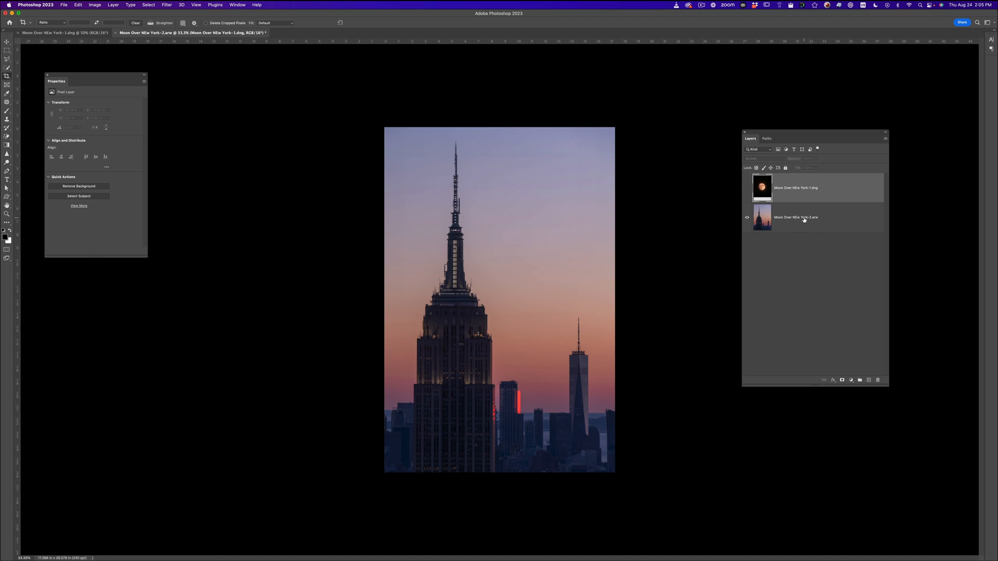
pyautogui.click(805, 218)
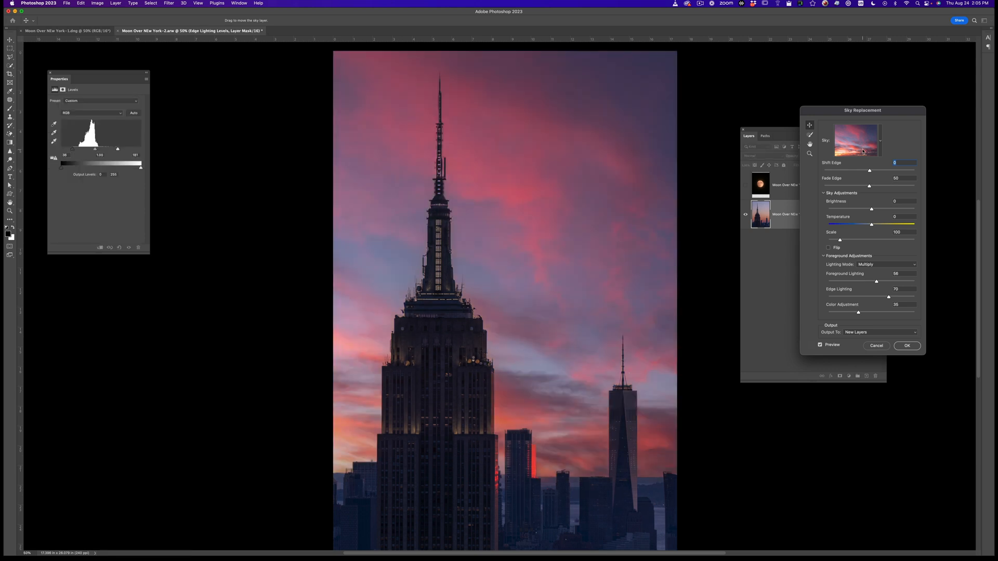
pyautogui.moveTo(862, 151)
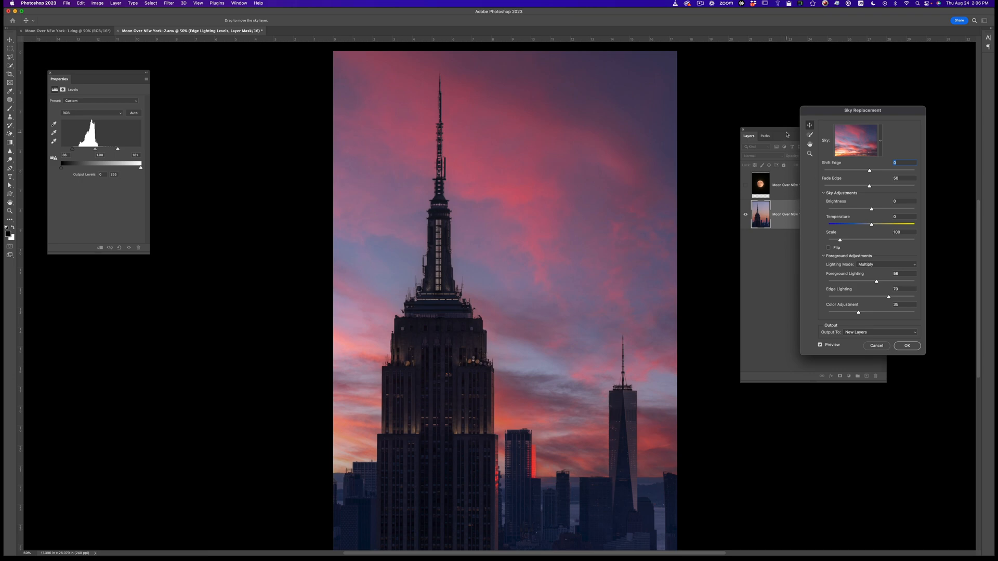
# Step: Apply the pink cloudy Sky Replacement preset with OK
pyautogui.click(907, 346)
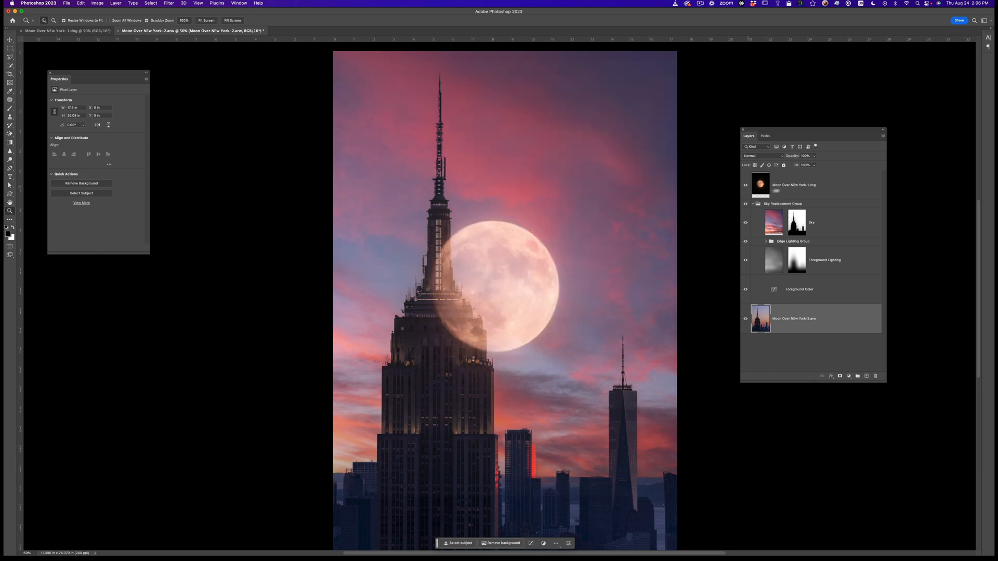
# Step: Set the moon layer to Screen and copy the Sky mask onto it so the spire covers the moon
pyautogui.click(764, 156)
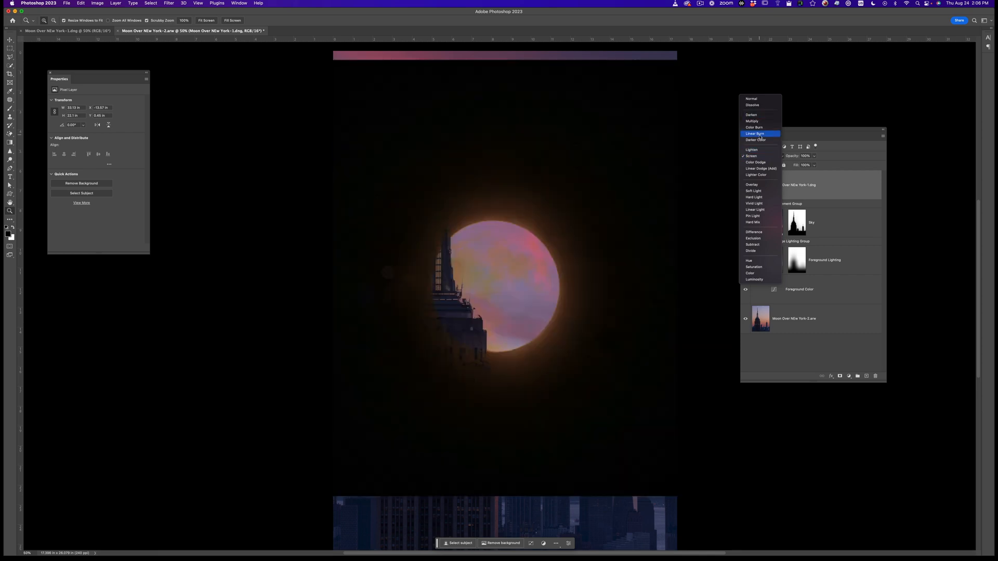
pyautogui.click(752, 156)
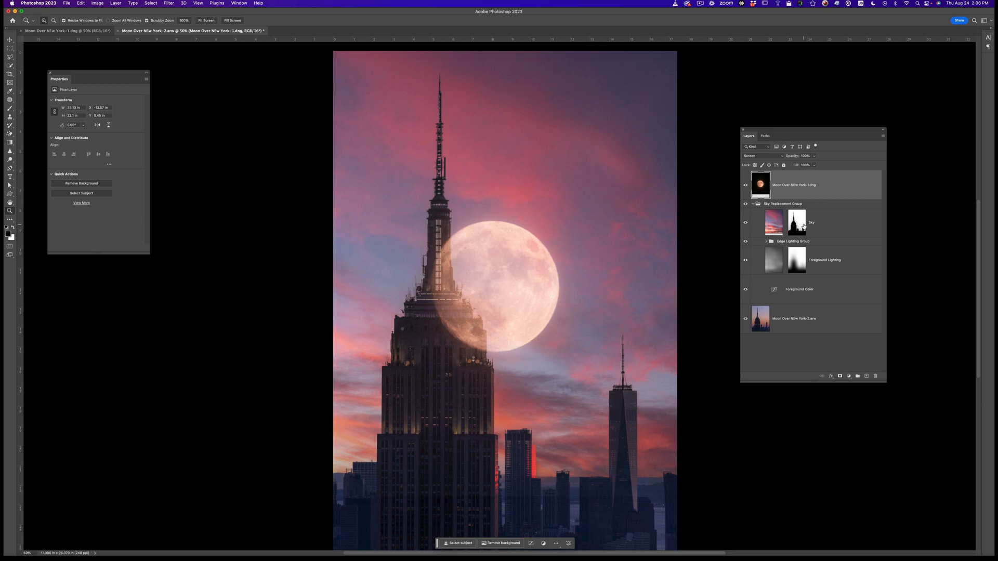
pyautogui.click(797, 223)
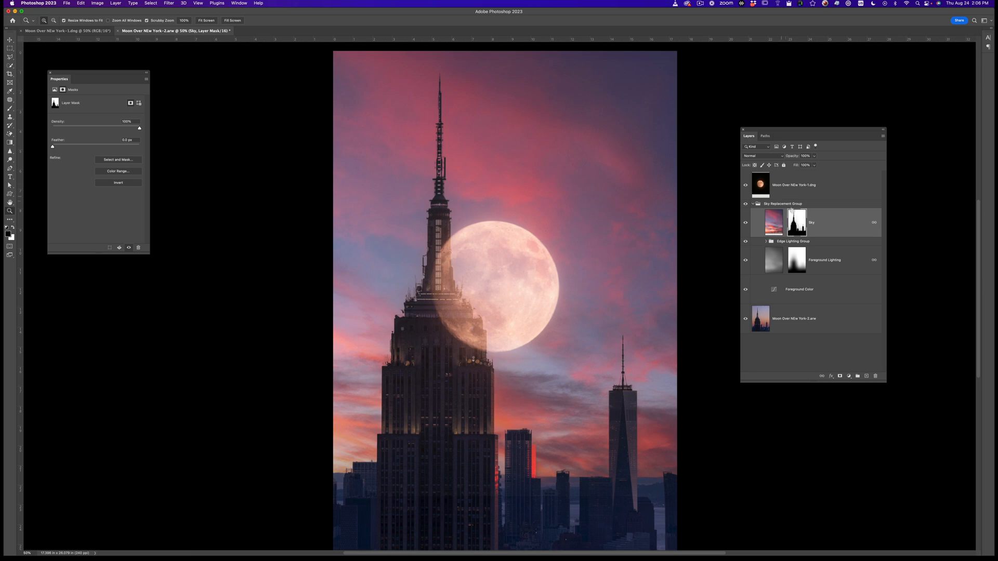
pyautogui.click(794, 185)
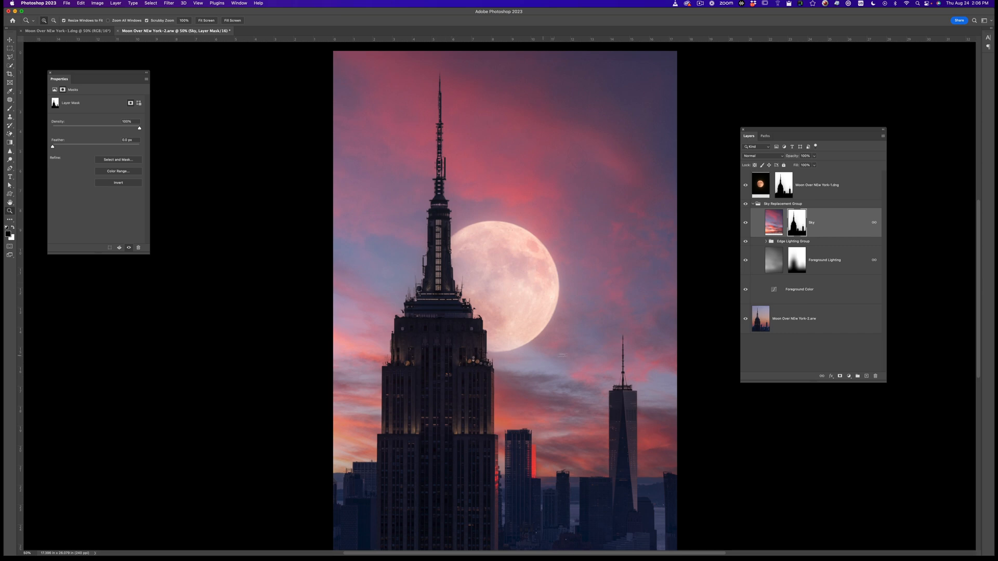
pyautogui.moveTo(836, 180)
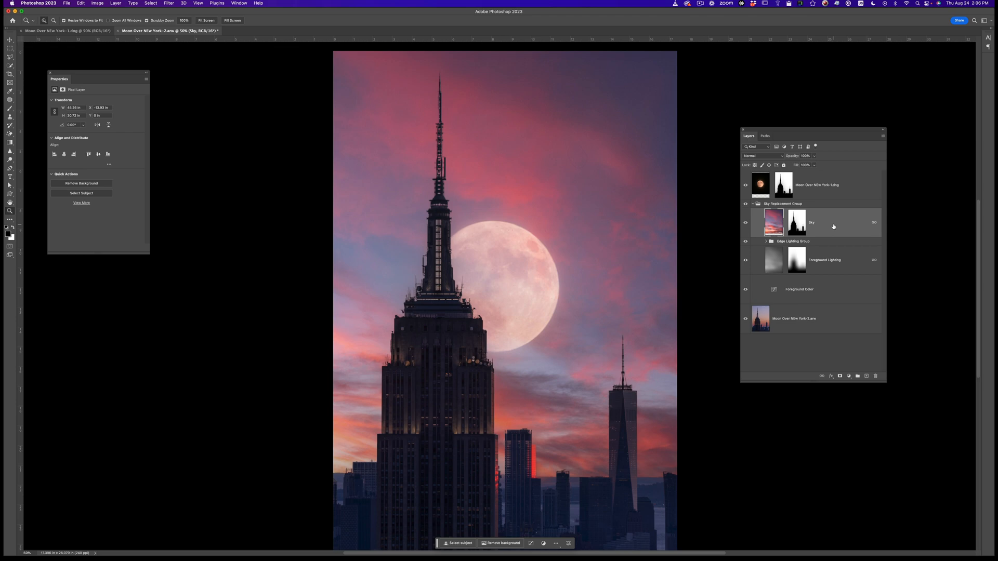
pyautogui.moveTo(834, 226)
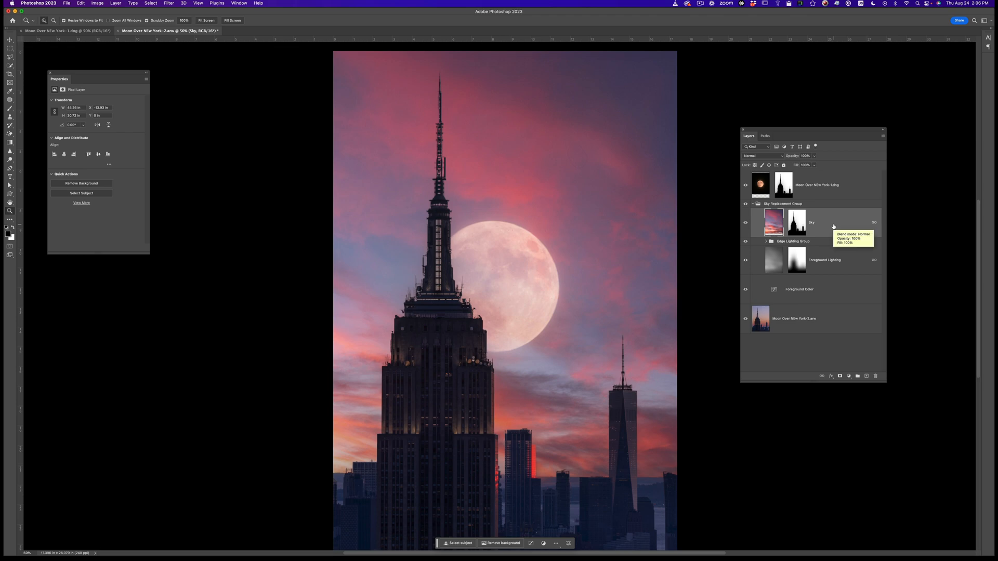
pyautogui.moveTo(840, 222)
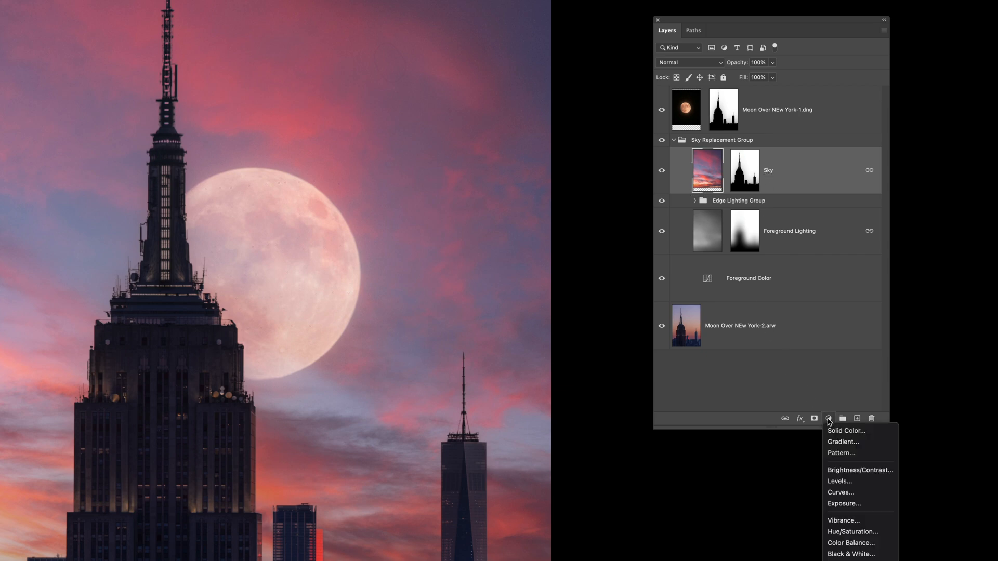
# Step: Add a Curves adjustment layer above the pink Sky layer
pyautogui.click(840, 493)
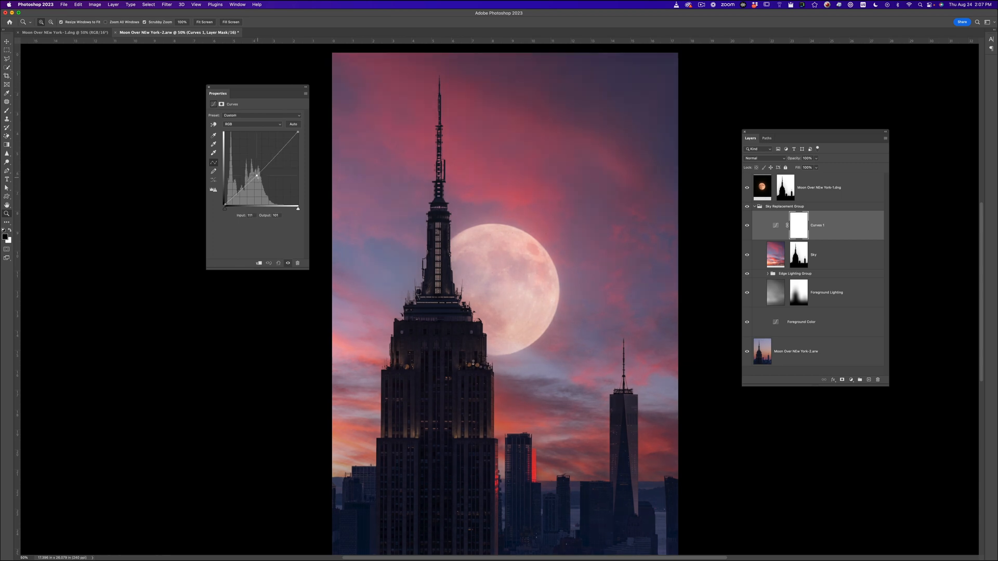
# Step: Shape the clipped Curves into an S-curve, deepening the sky to contrasty magenta
pyautogui.moveTo(256, 175); pyautogui.dragTo(255, 170)
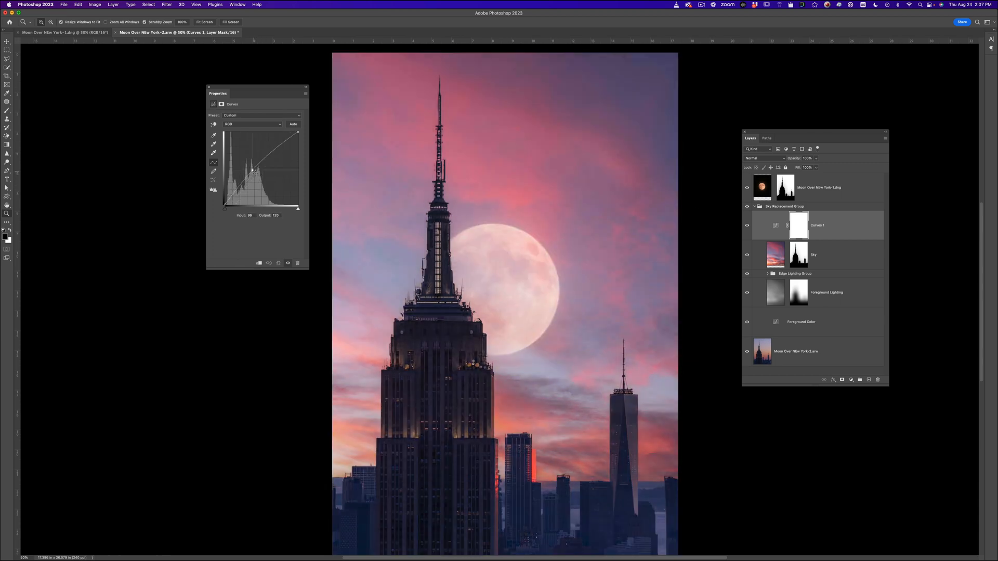
pyautogui.moveTo(256, 174); pyautogui.dragTo(257, 174)
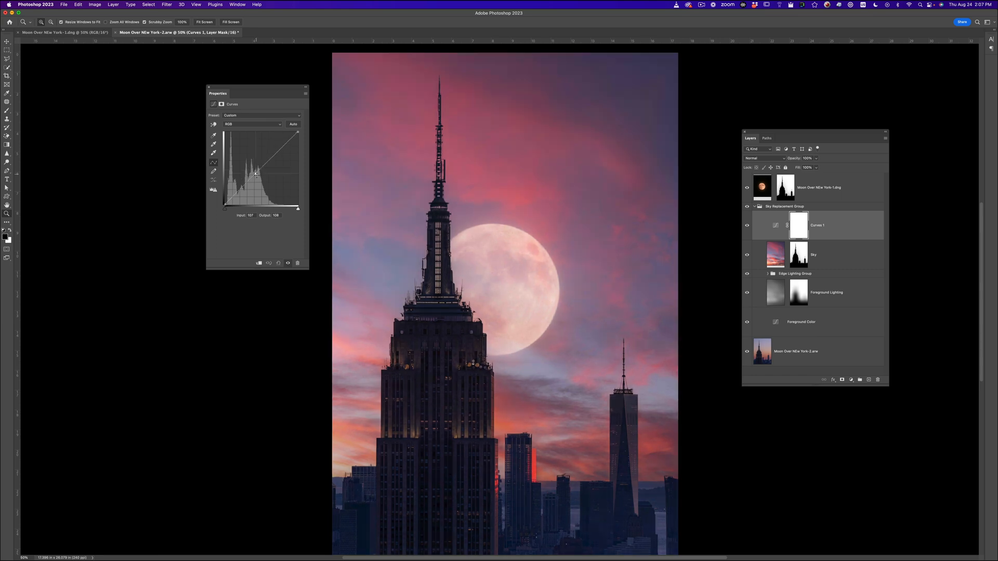
pyautogui.moveTo(256, 174); pyautogui.dragTo(255, 170)
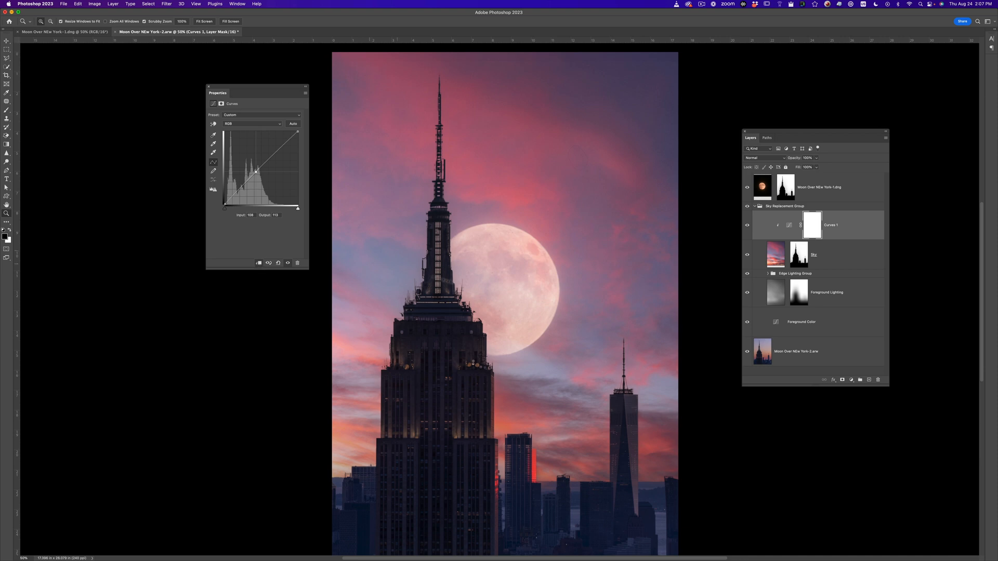
pyautogui.moveTo(598, 296)
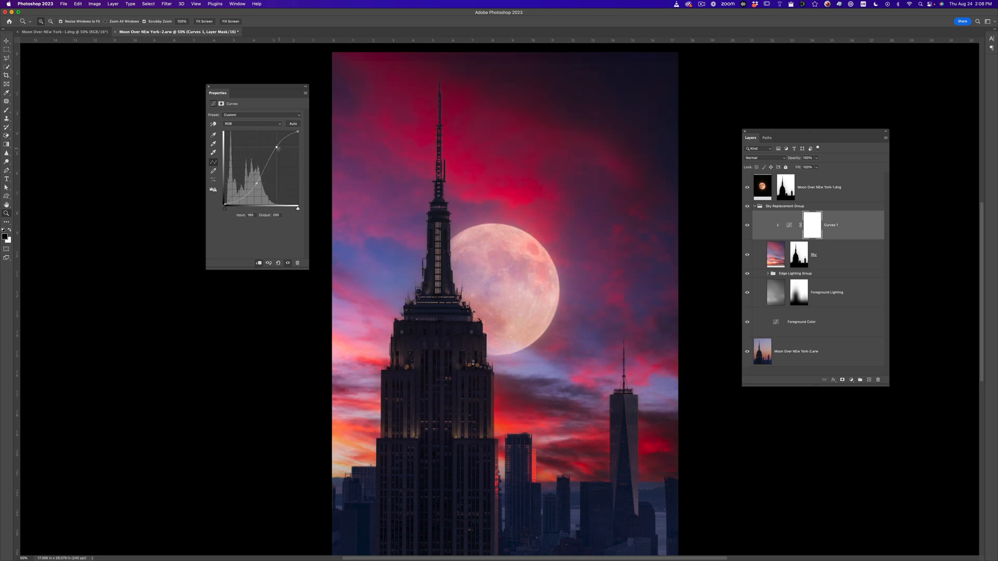
pyautogui.moveTo(278, 147); pyautogui.dragTo(291, 132)
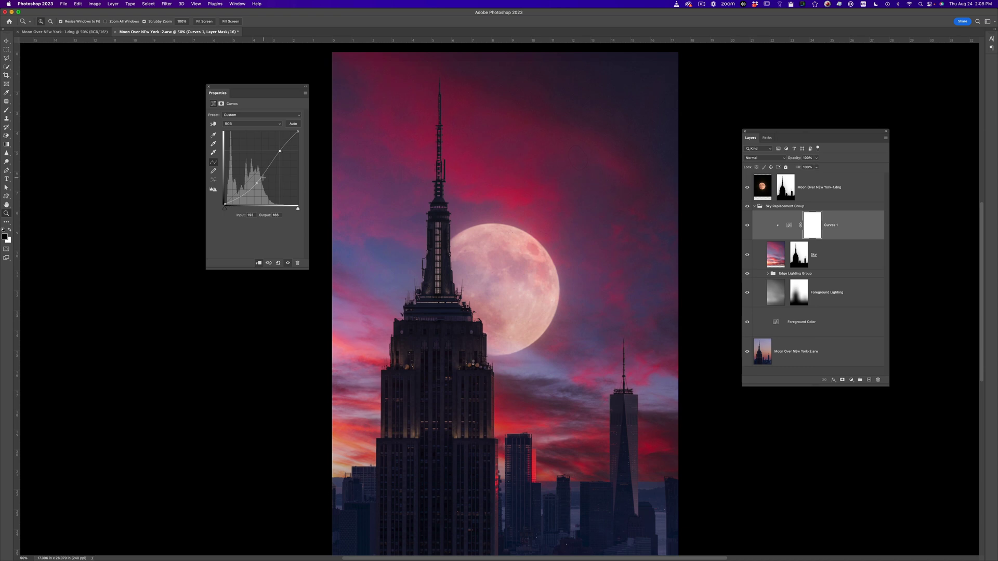
pyautogui.moveTo(277, 185); pyautogui.dragTo(256, 183)
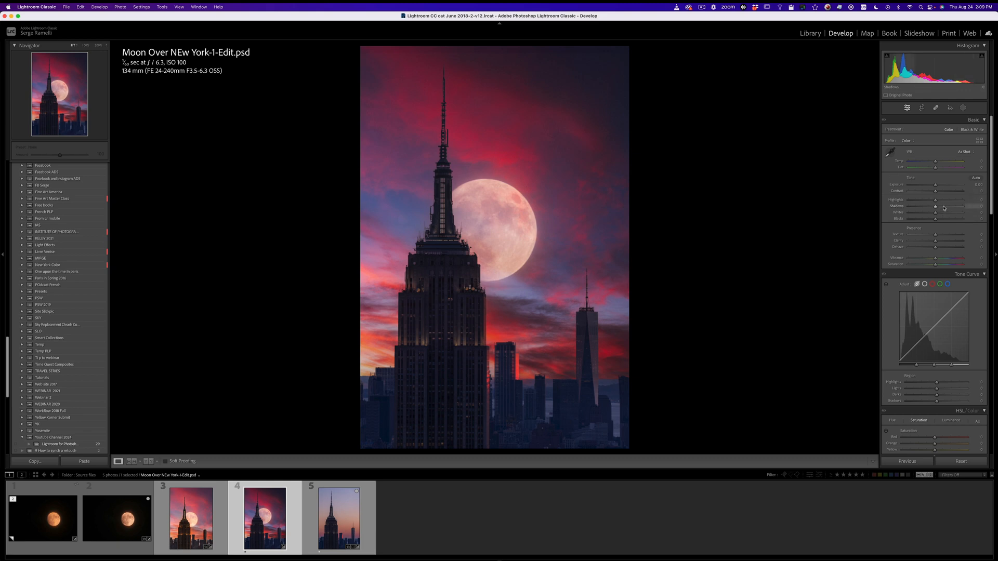
# Step: Raise Shadows and Exposure on the composite PSD in the Basic panel
pyautogui.moveTo(935, 206); pyautogui.dragTo(945, 205)
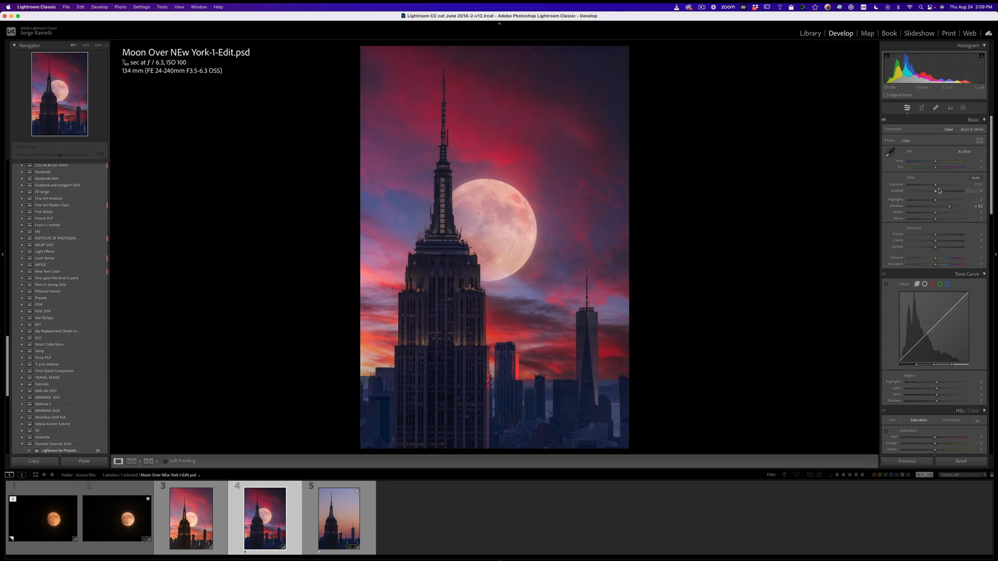
pyautogui.moveTo(935, 185); pyautogui.dragTo(937, 185)
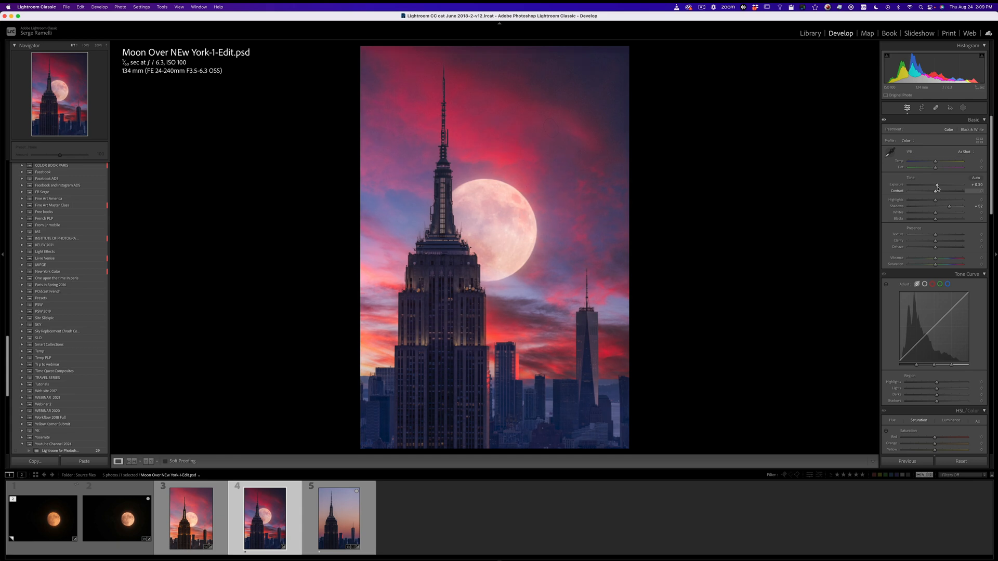